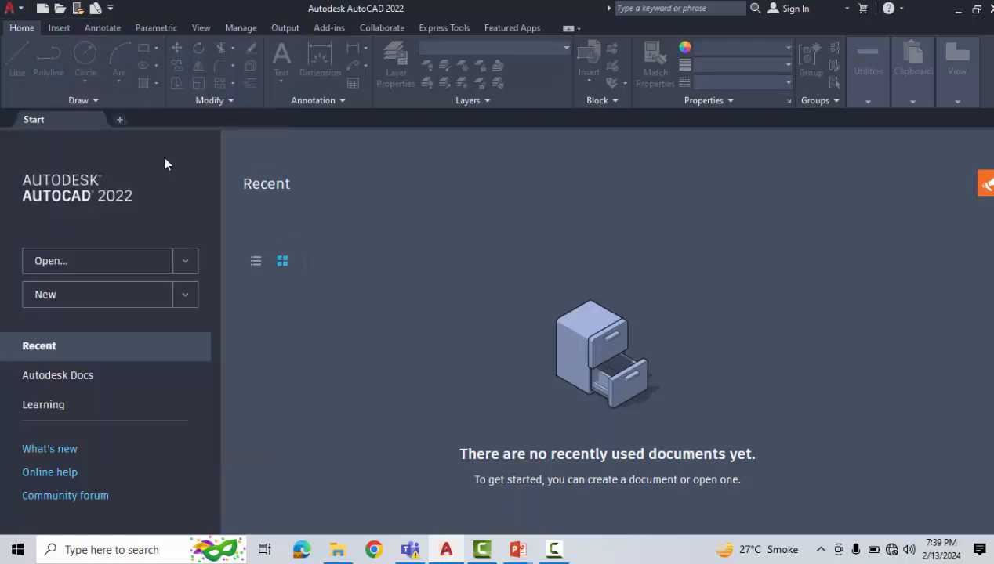
- Try New and Open and observe that both prompt for a file name at the command line
{"action": "left_click", "coordinate": [95, 295]}
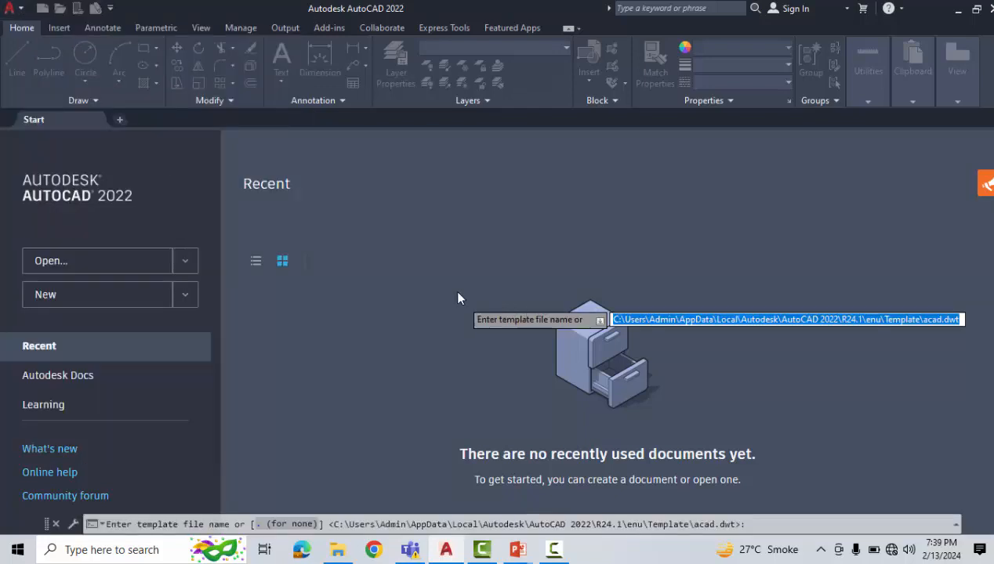
{"action": "mouse_move", "coordinate": [605, 345]}
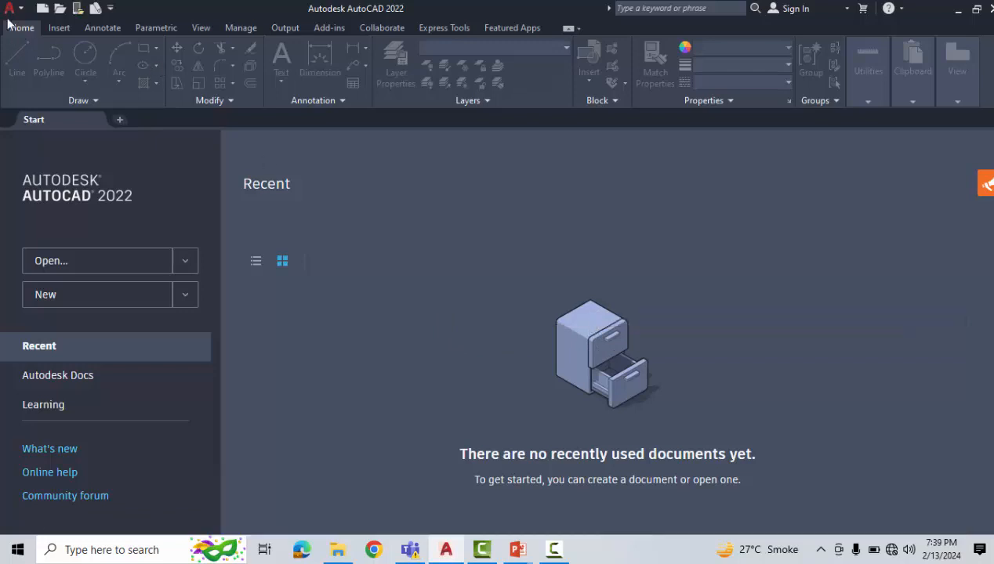
{"action": "left_click", "coordinate": [9, 10]}
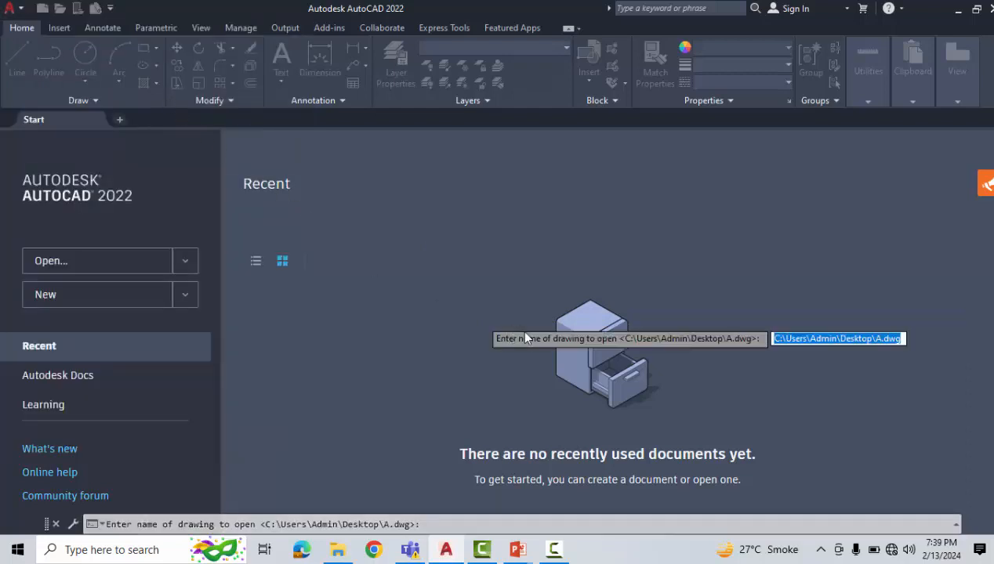
{"action": "mouse_move", "coordinate": [528, 357]}
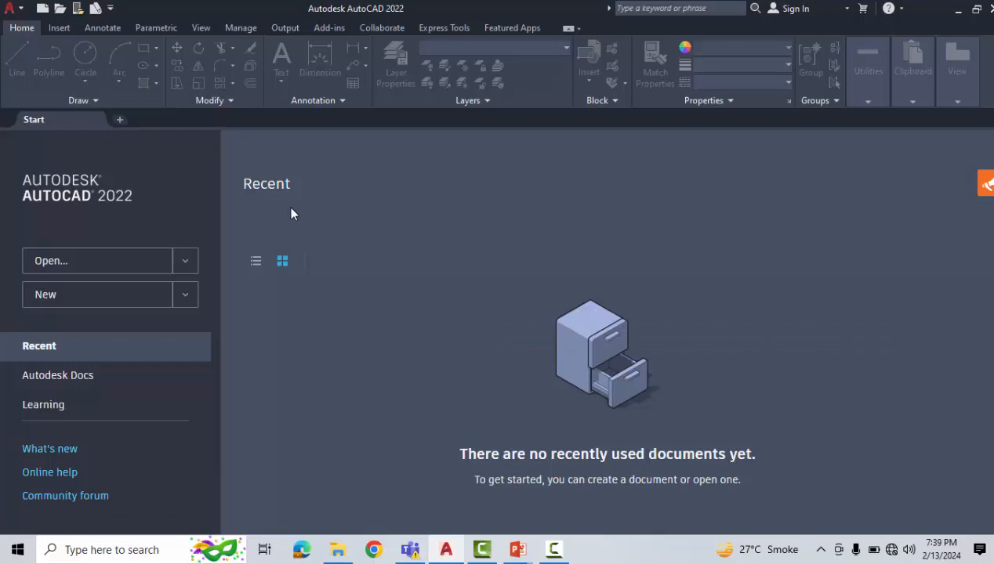
{"action": "mouse_move", "coordinate": [260, 225]}
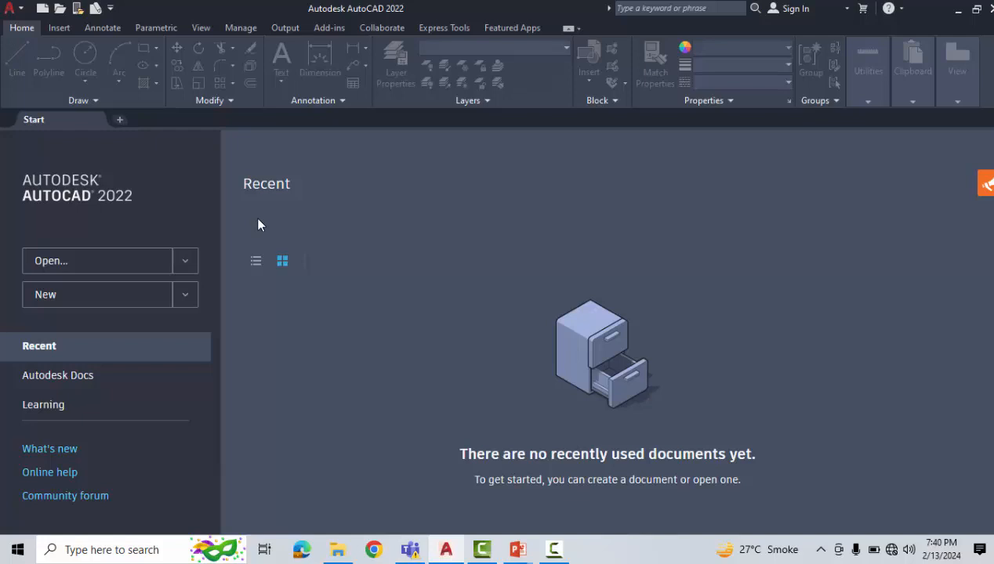
{"action": "mouse_move", "coordinate": [119, 119]}
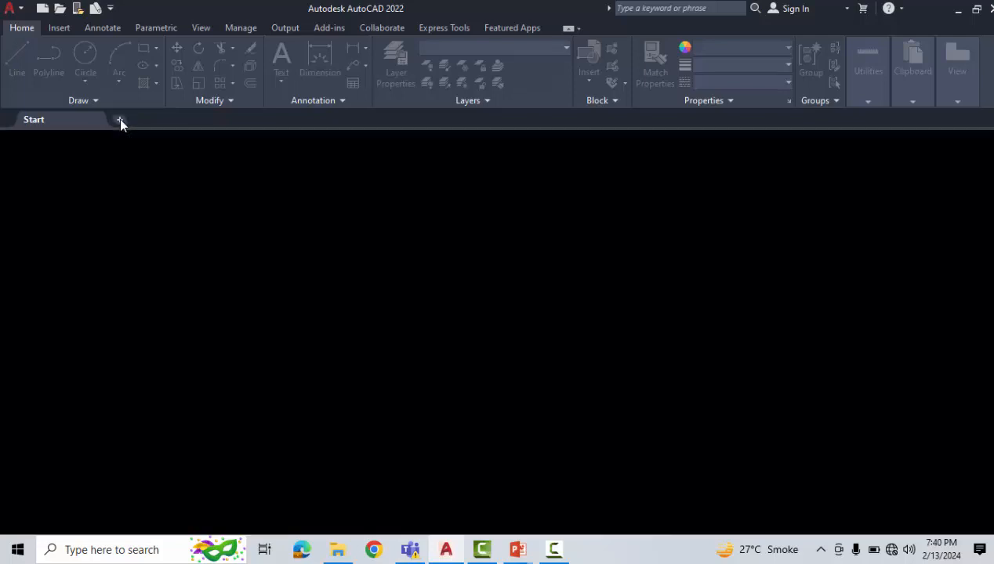
- Set FILEDIA to 1, then start New from the application menu to confirm the file dialog appears
{"action": "left_click", "coordinate": [119, 122]}
{"action": "type", "text": "FILEDIA"}
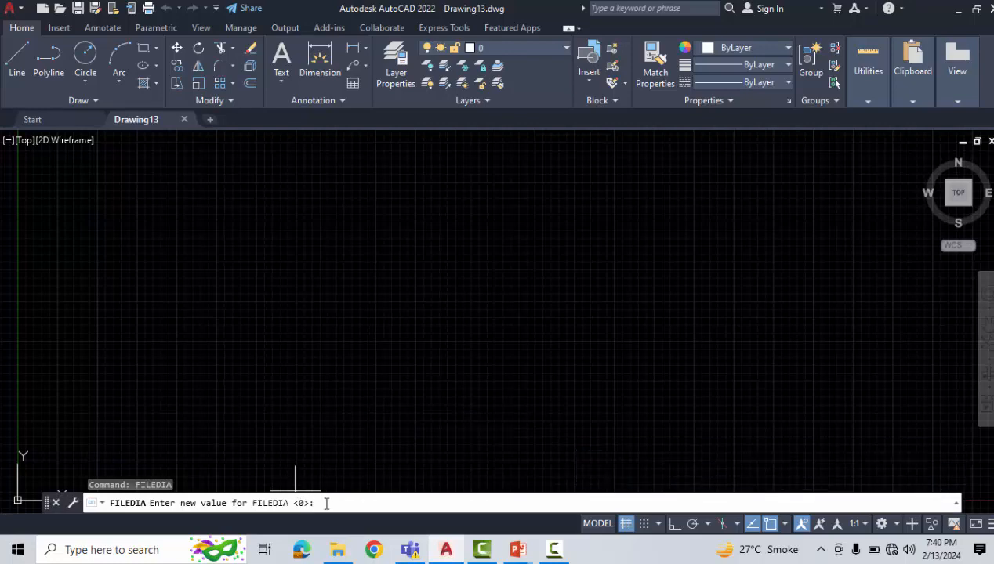
{"action": "type", "text": "1"}
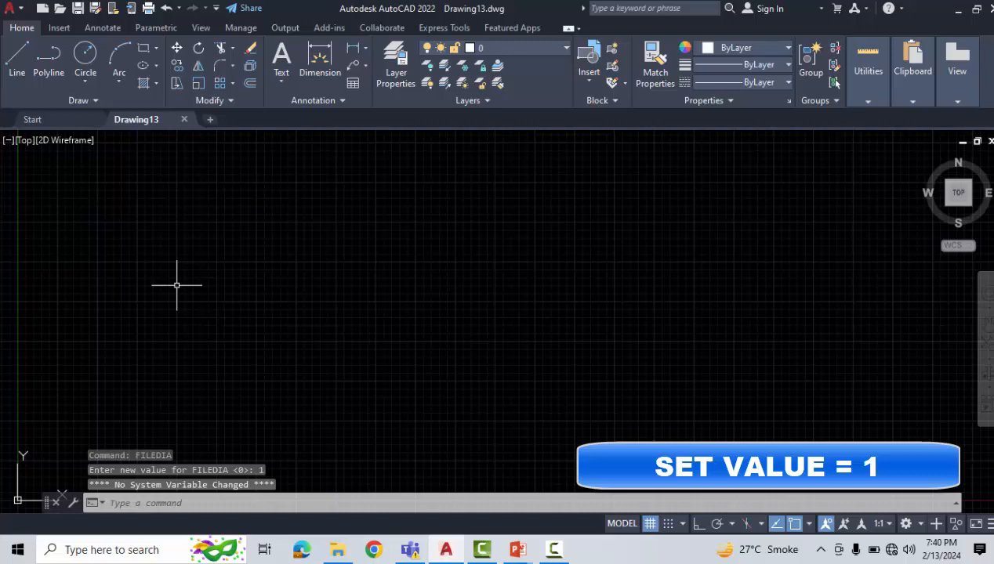
{"action": "left_click", "coordinate": [9, 8]}
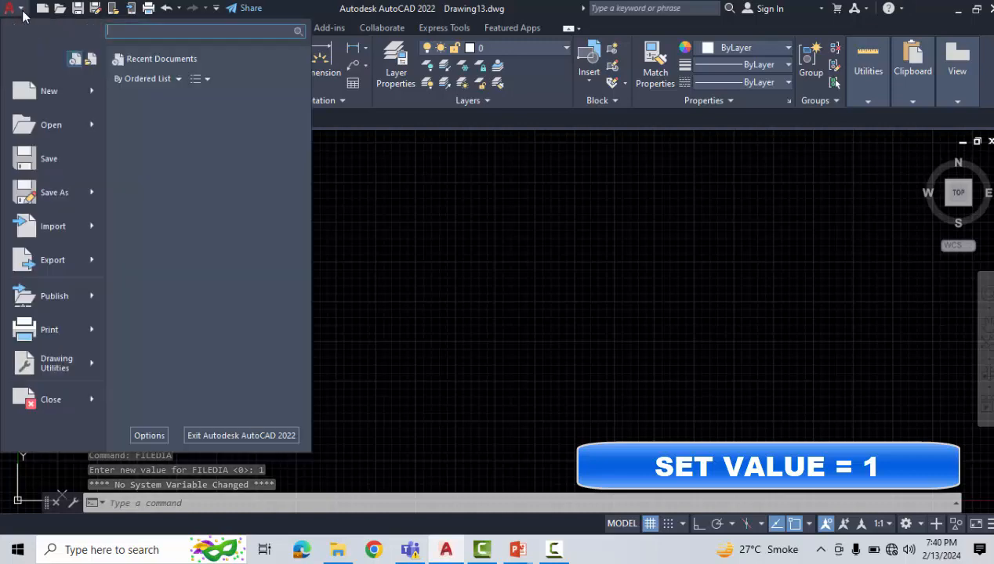
{"action": "left_click", "coordinate": [10, 8]}
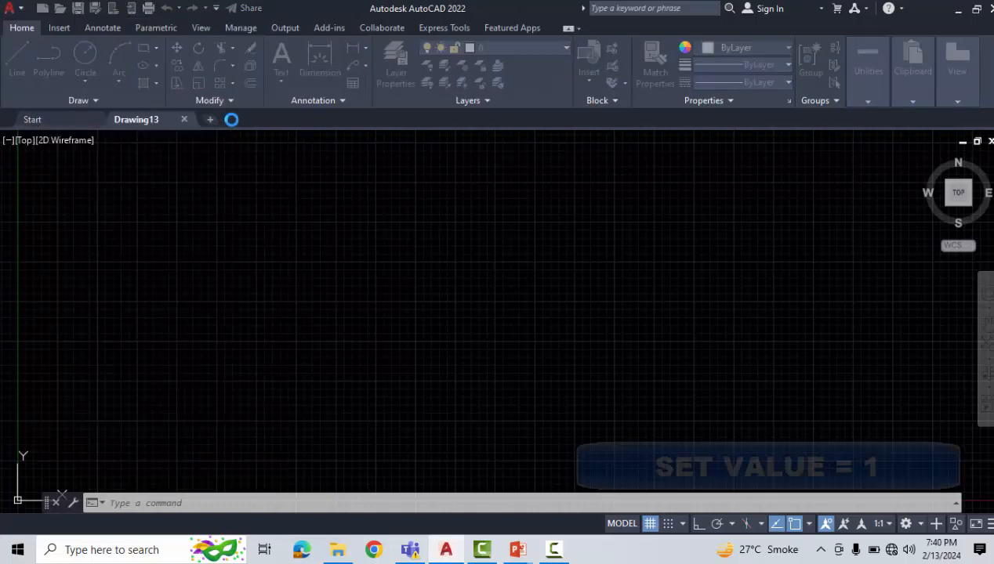